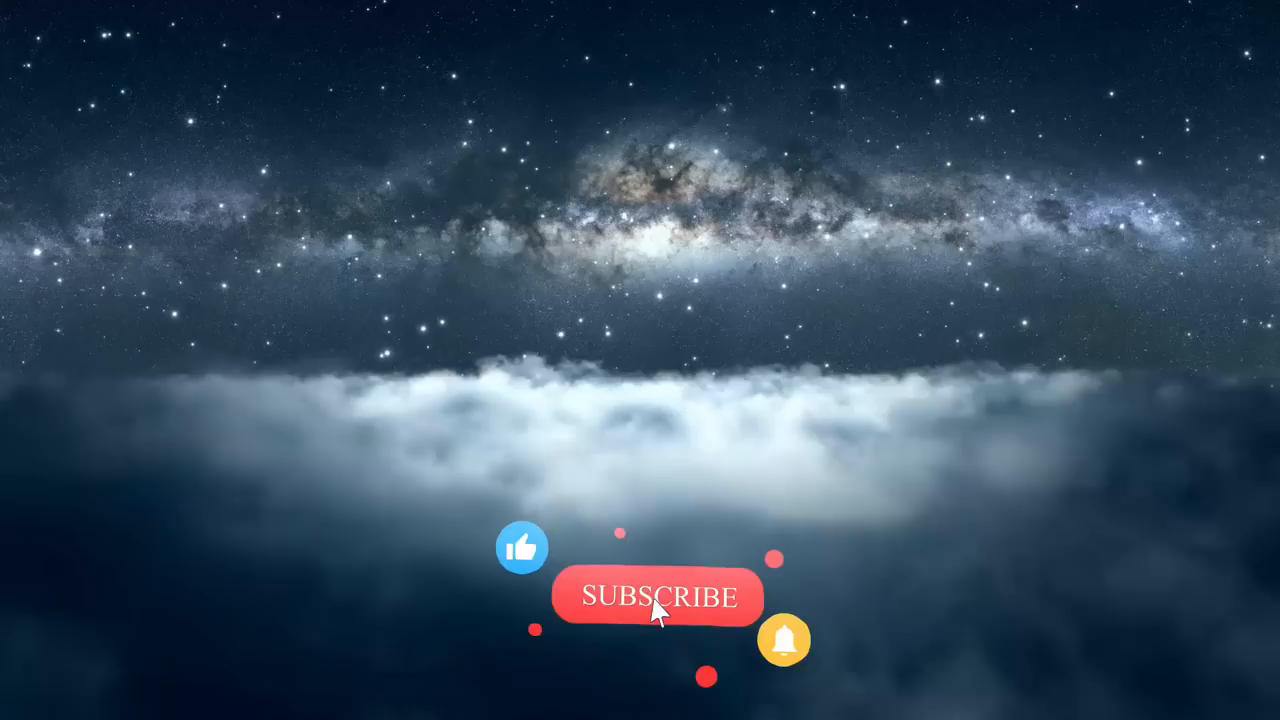
pyautogui.click(660, 596)
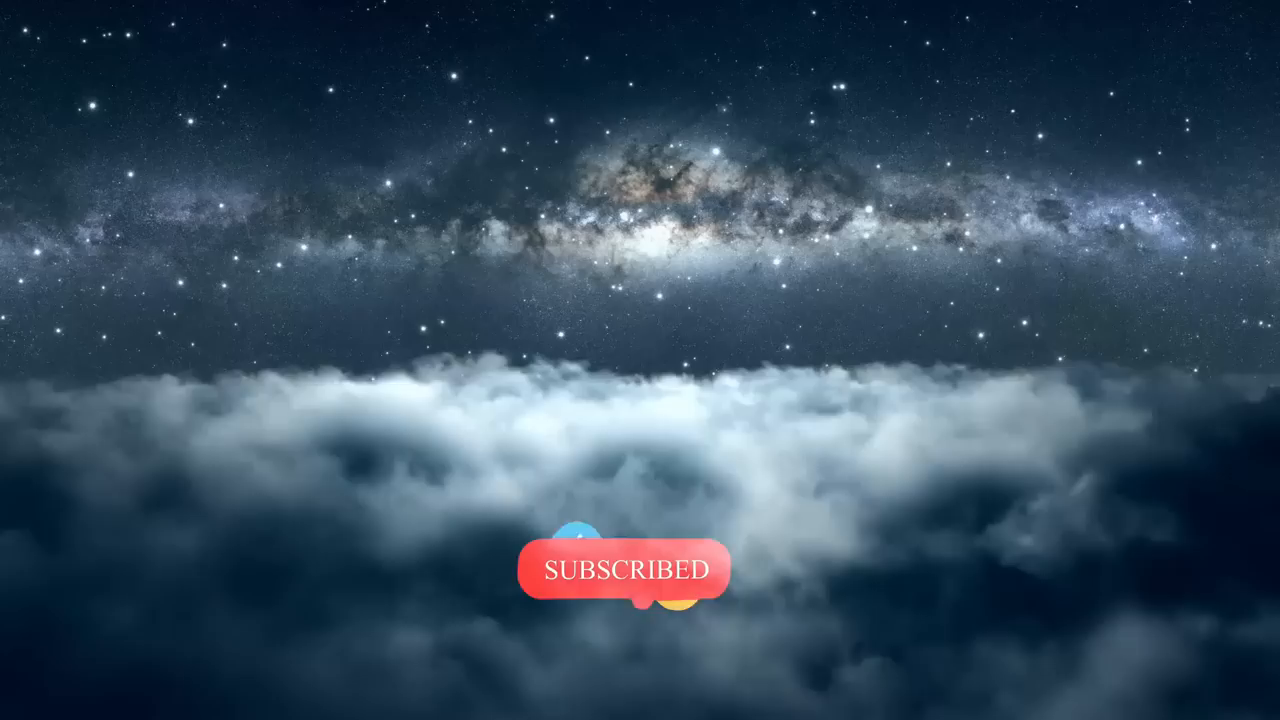